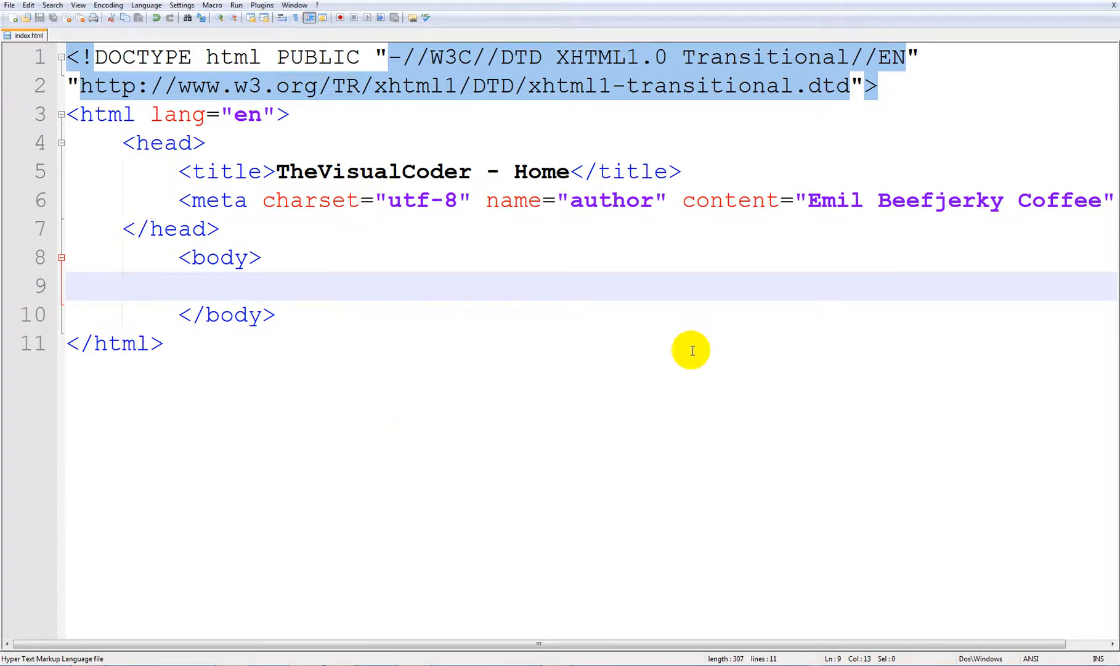
{"action": "mouse_move", "coordinate": [464, 386]}
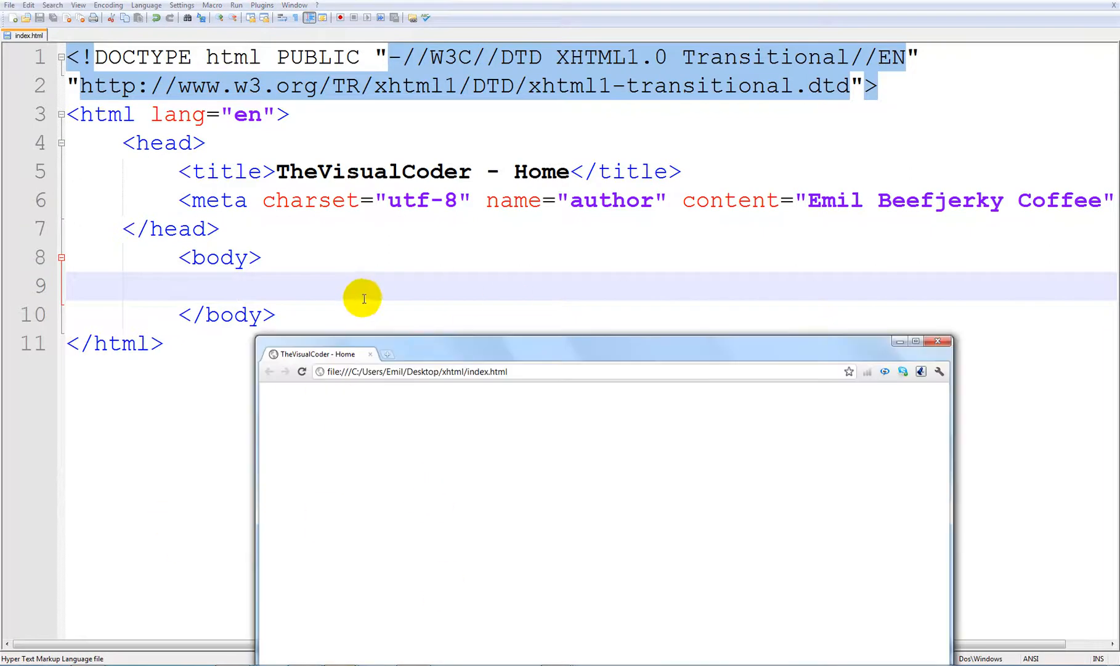
Step: Write a <text></text> element in the body with the word lol between its tags
{"action": "type", "text": "<"}
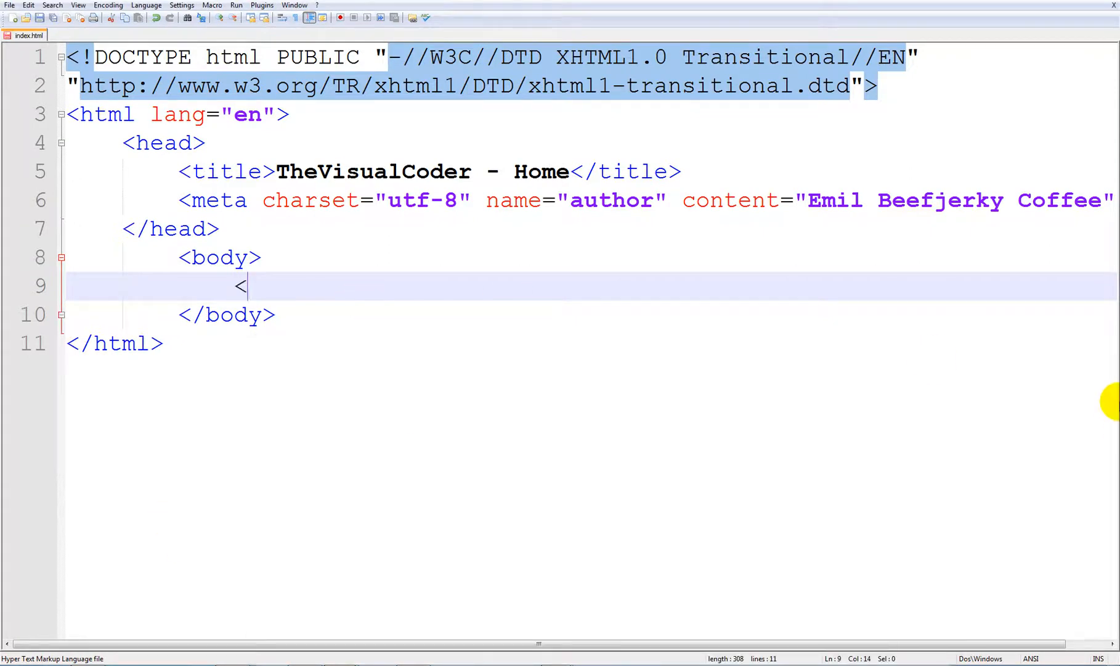
{"action": "type", "text": "text><"}
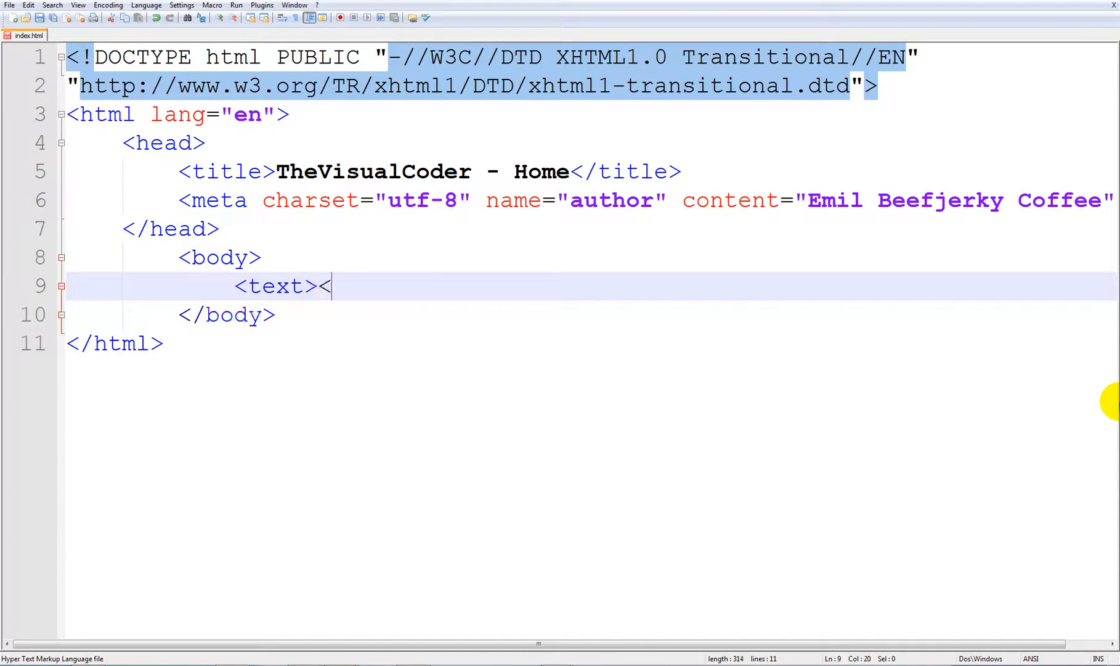
{"action": "type", "text": "/text>"}
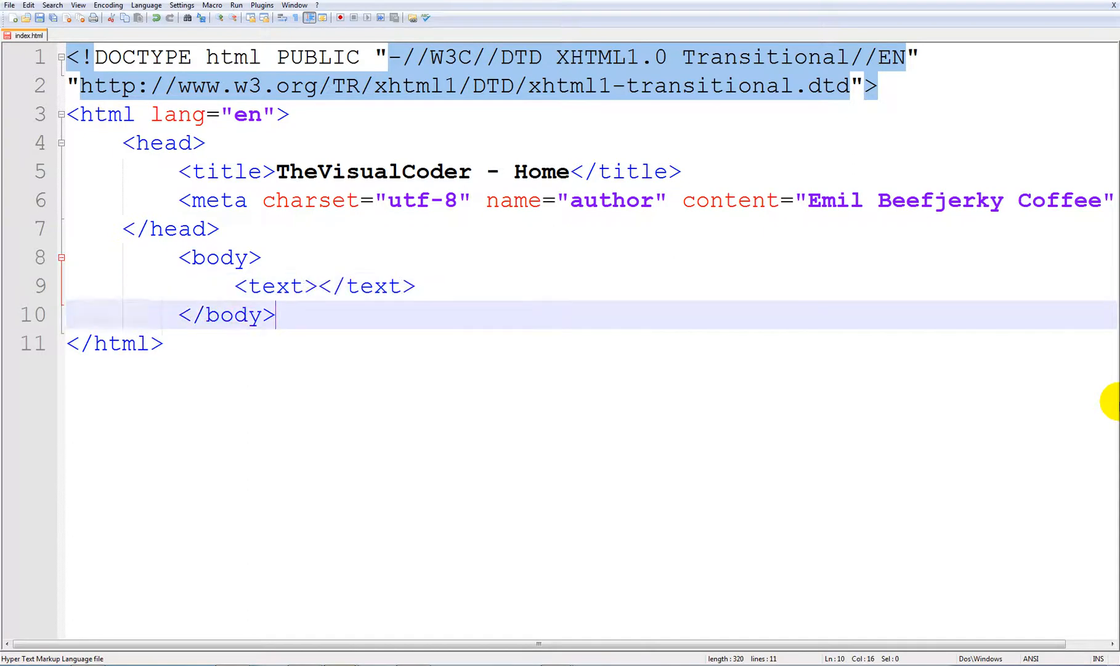
{"action": "left_click", "coordinate": [318, 285]}
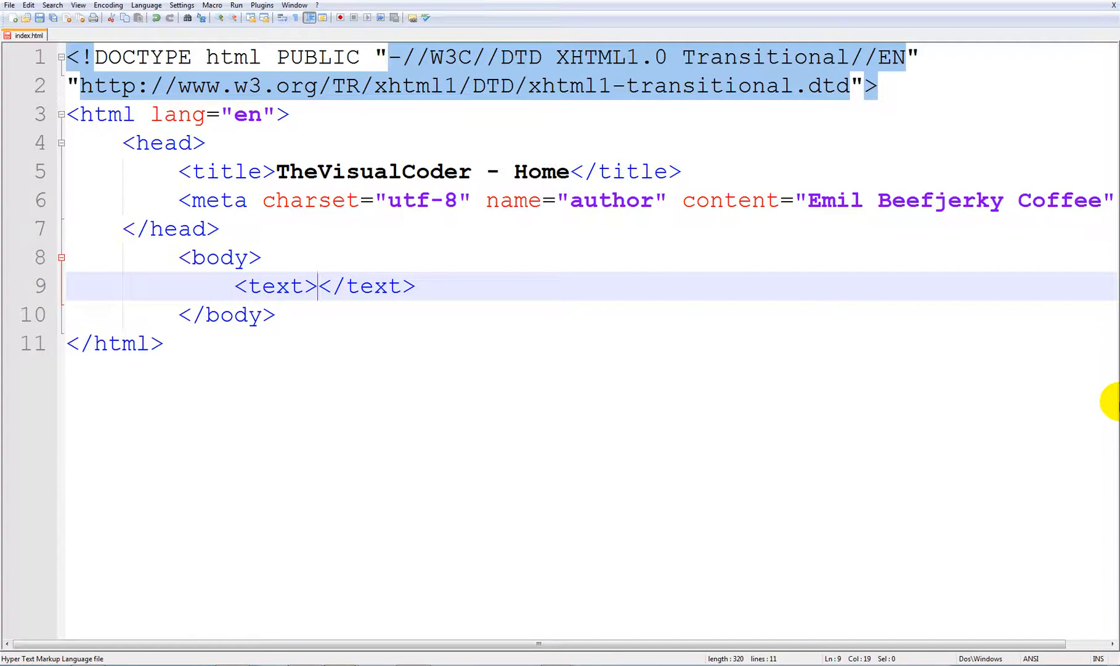
{"action": "type", "text": "lol"}
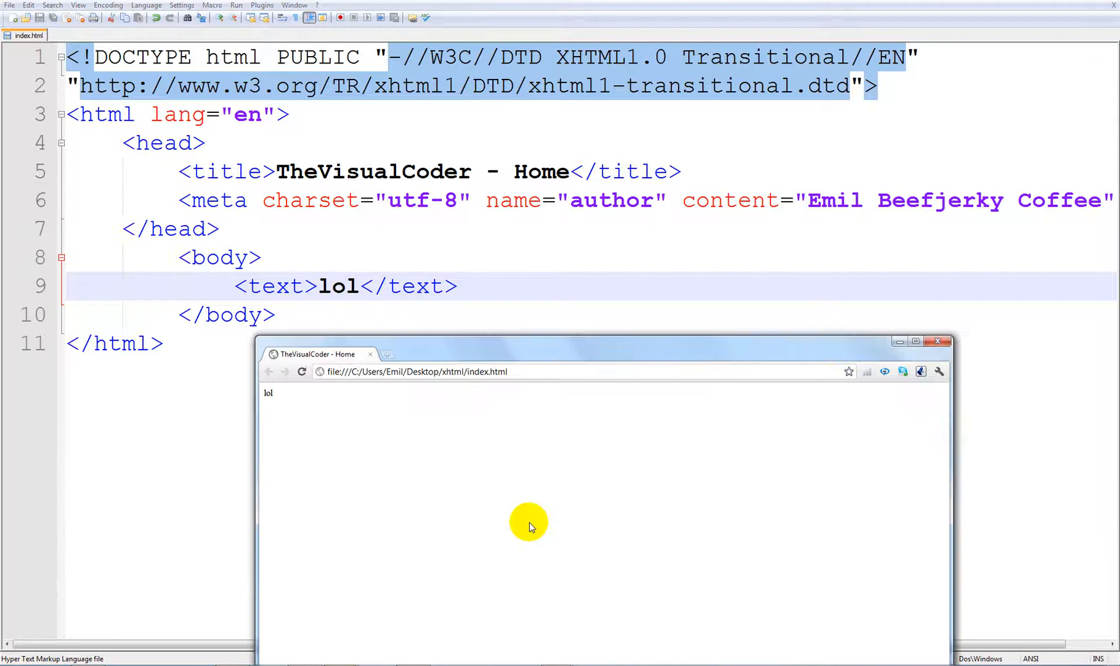
{"action": "mouse_move", "coordinate": [302, 399]}
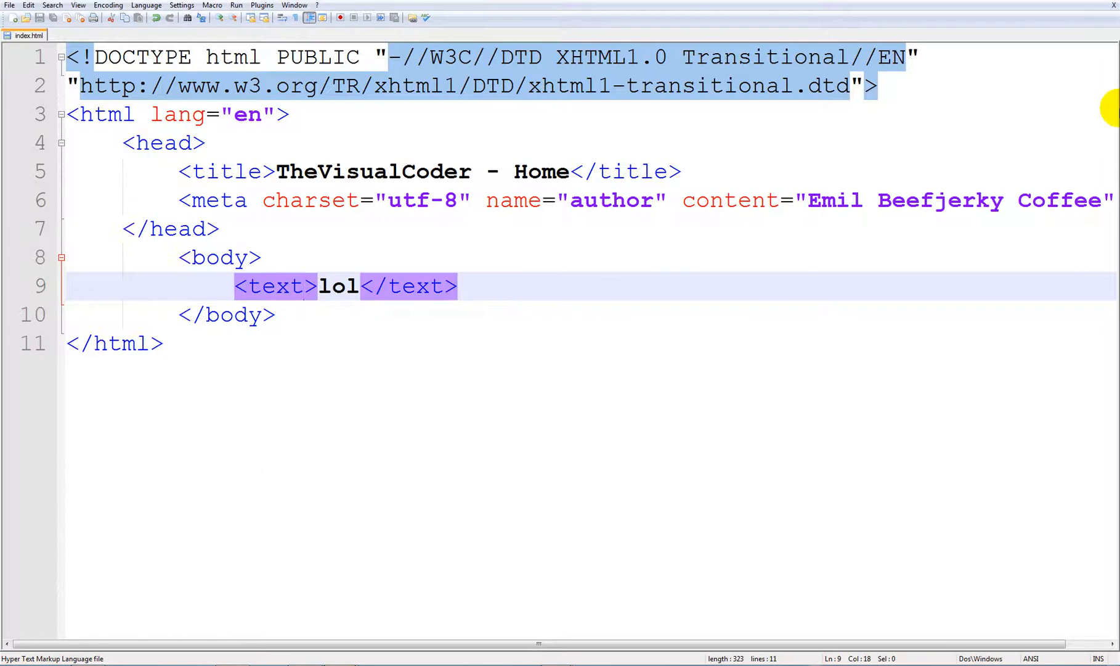
Step: Rename the element to p and give it align="right", correcting a mistyped tag letter
{"action": "type", "text": "align=\"\""}
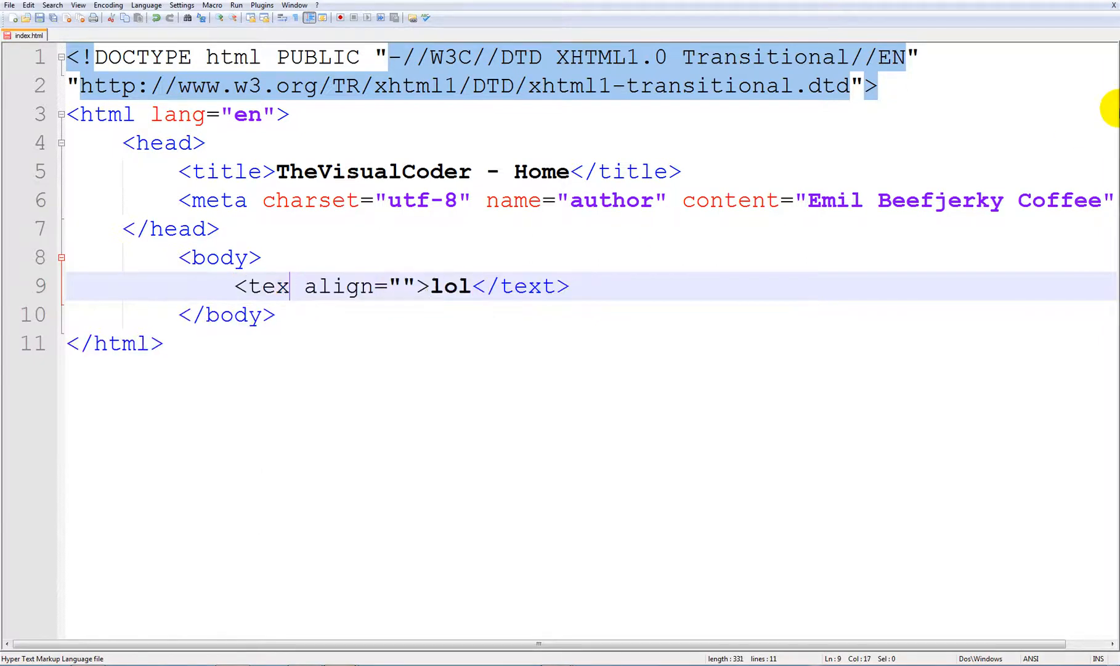
{"action": "type", "text": "p"}
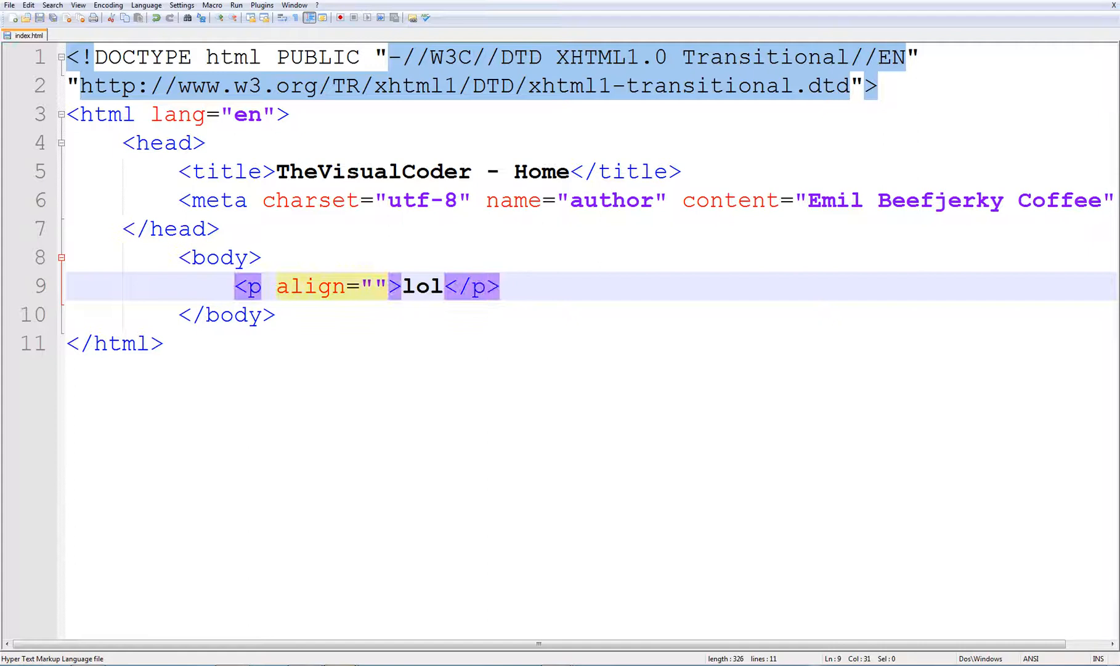
{"action": "mouse_move", "coordinate": [297, 309]}
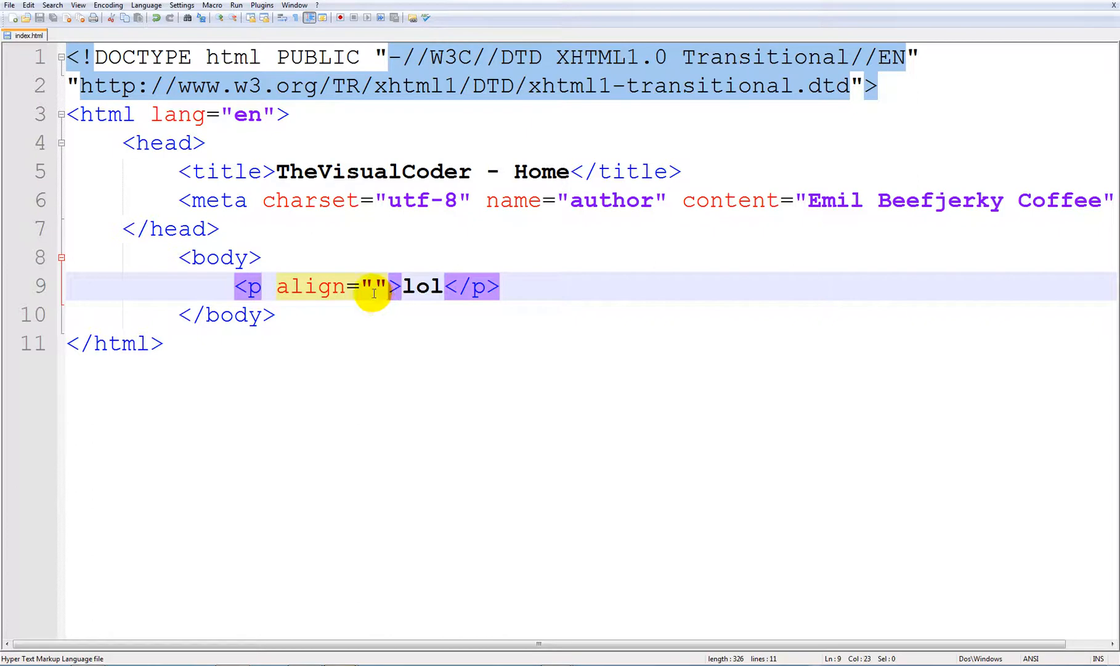
{"action": "type", "text": "b"}
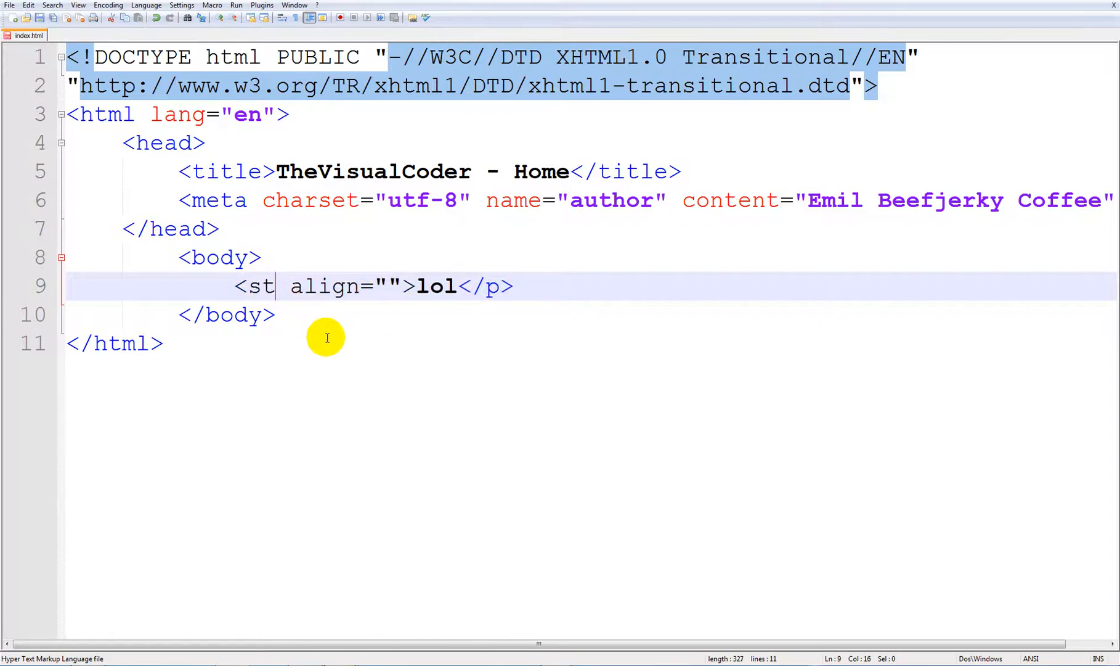
{"action": "type", "text": "r"}
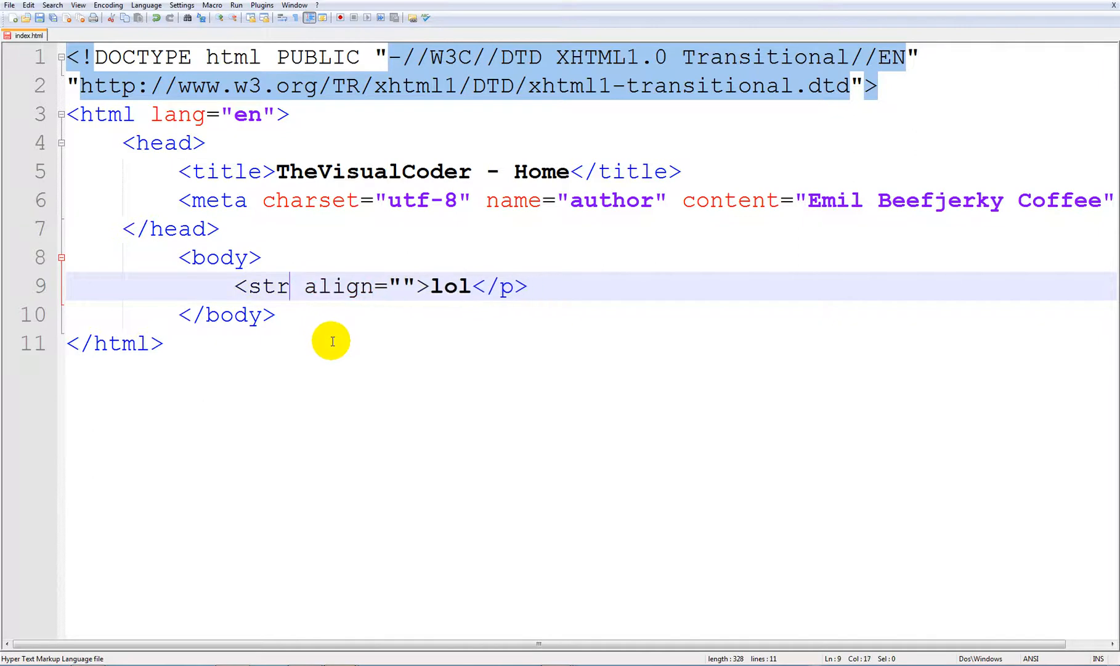
{"action": "key", "text": "Backspace"}
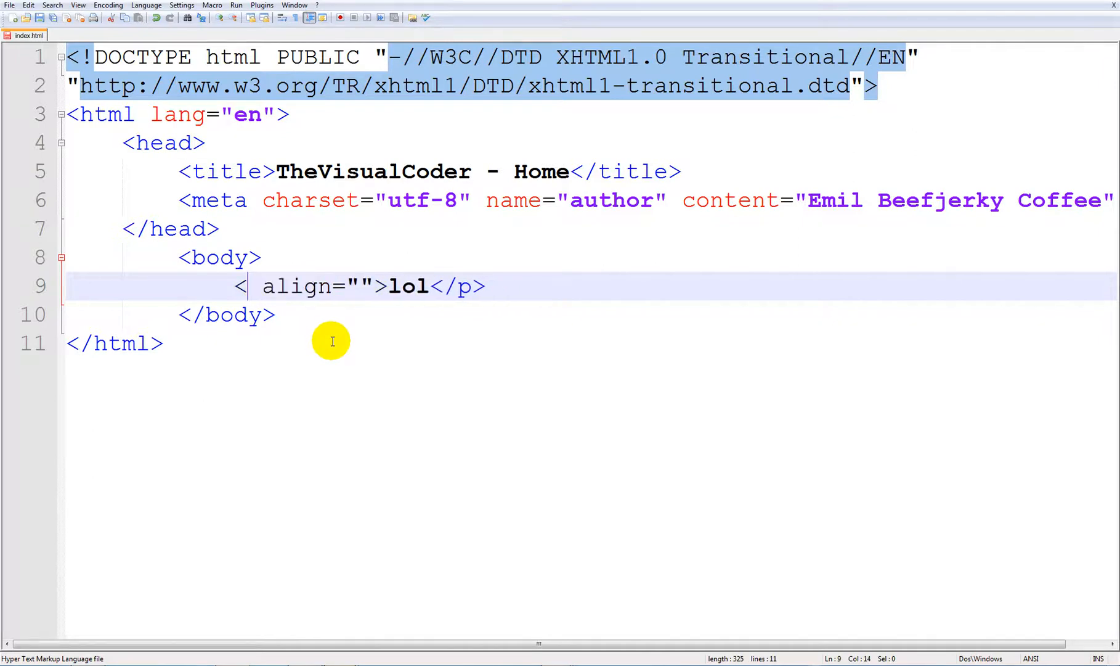
{"action": "type", "text": "p"}
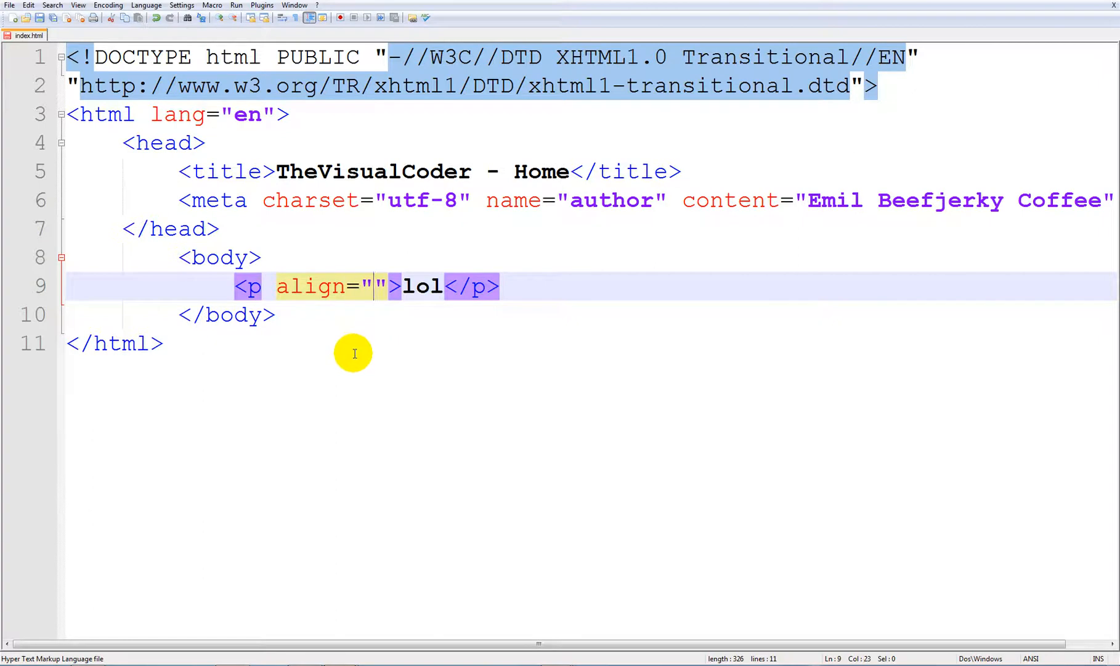
{"action": "type", "text": "right"}
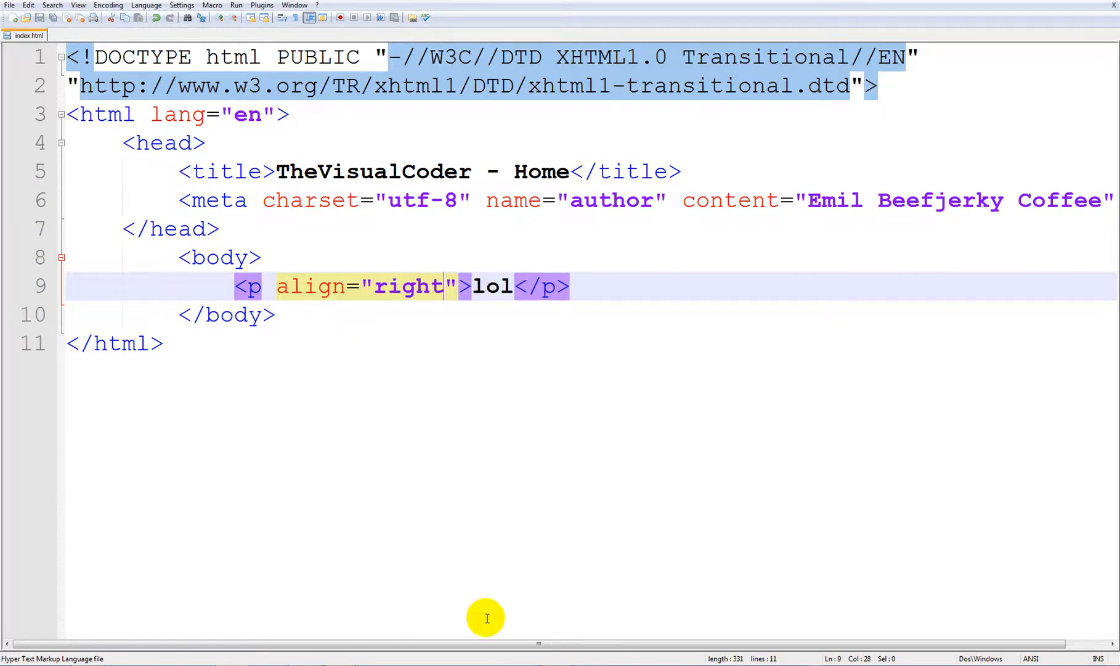
Step: Launch the page in Chrome to preview the right-aligned lol paragraph
{"action": "left_click", "coordinate": [237, 5]}
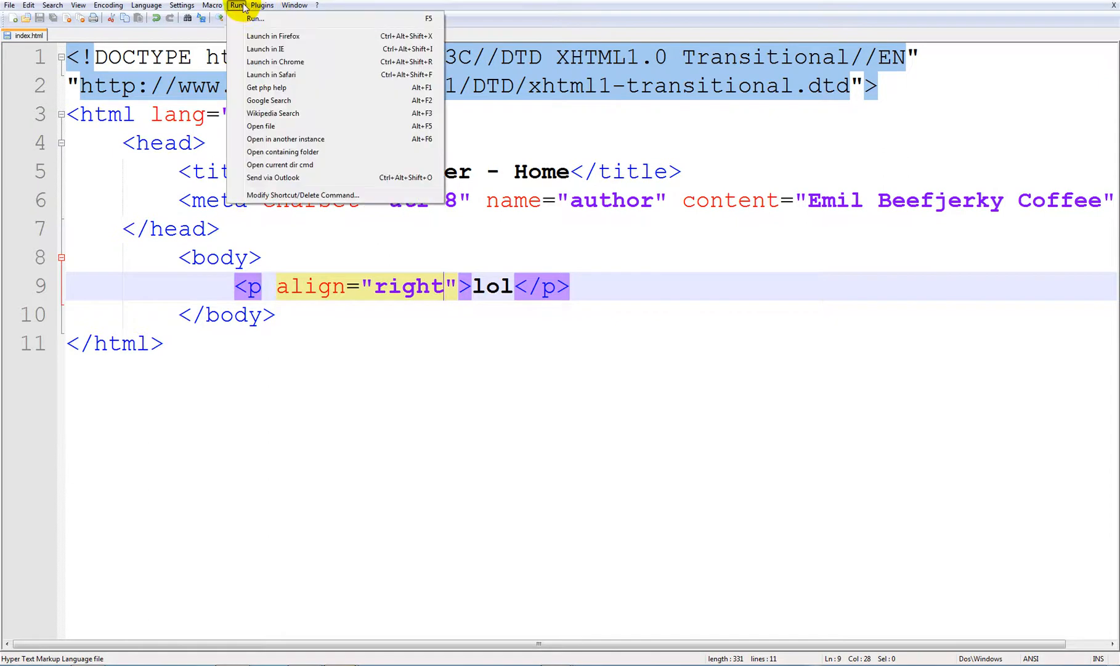
{"action": "left_click", "coordinate": [490, 86]}
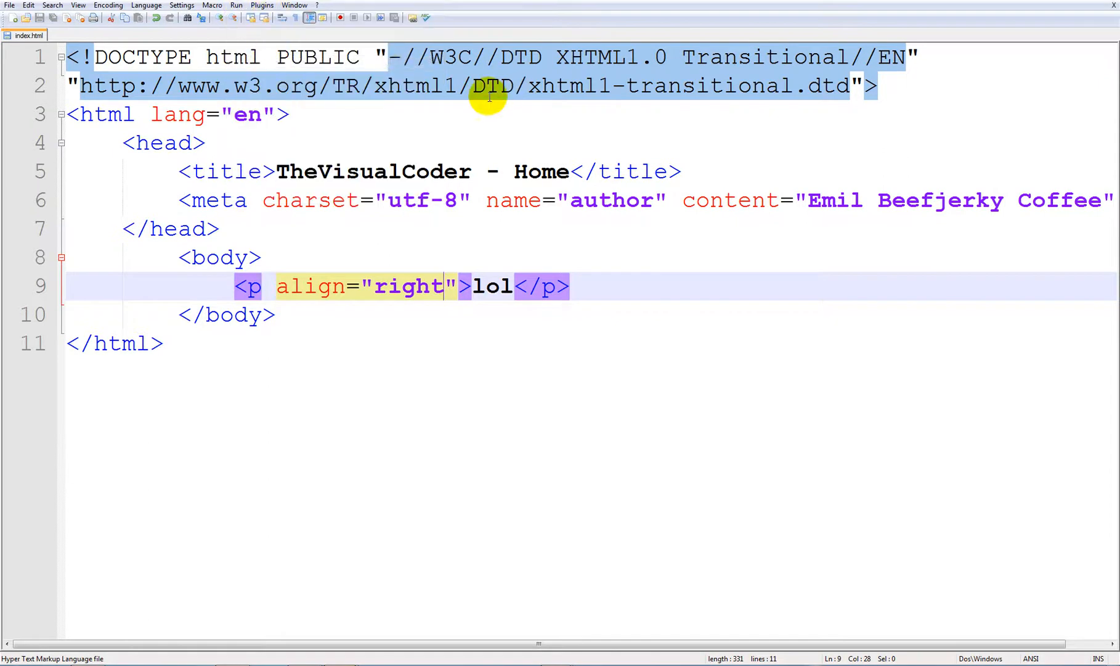
{"action": "mouse_move", "coordinate": [356, 623]}
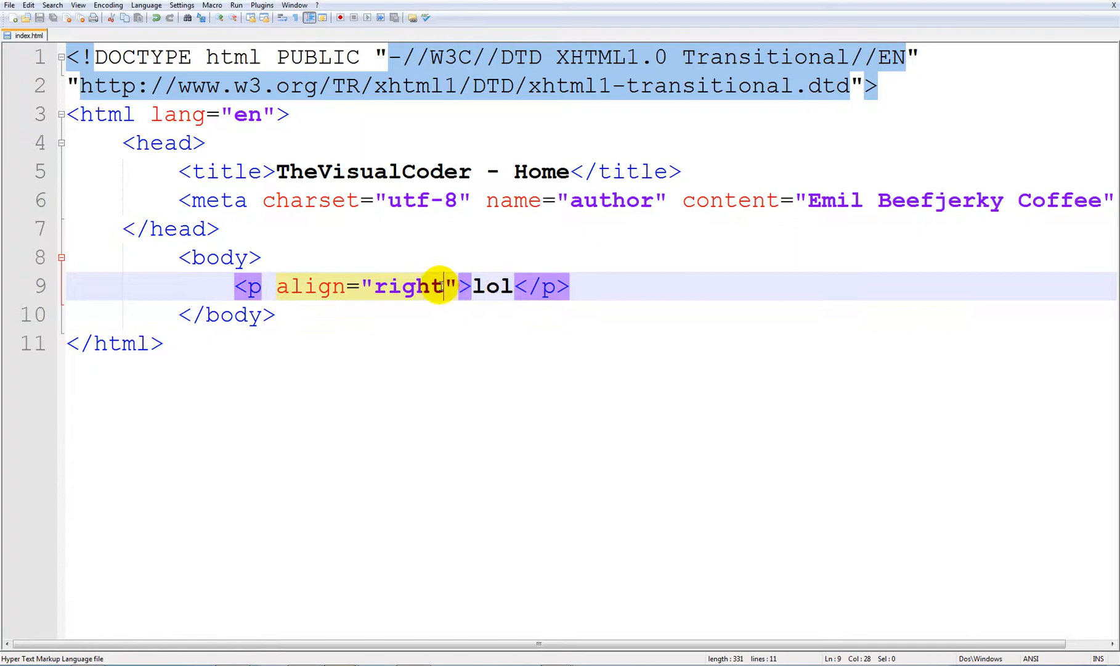
Step: Replace the align value with left, then center, then bottom
{"action": "double_click", "coordinate": [409, 286]}
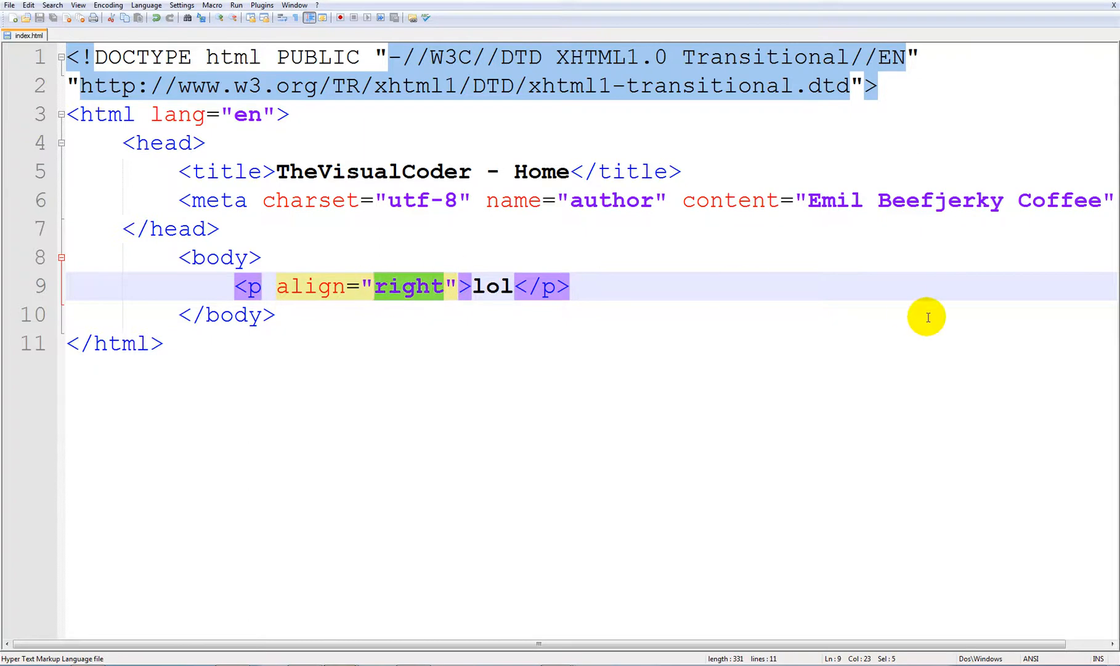
{"action": "type", "text": "left"}
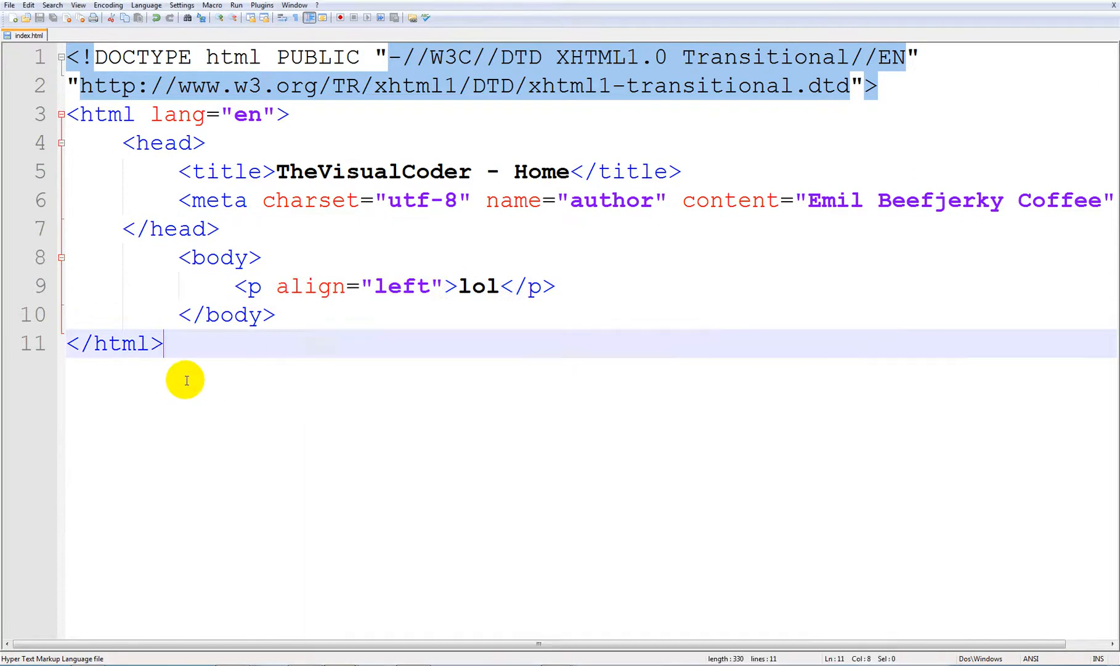
{"action": "double_click", "coordinate": [407, 286]}
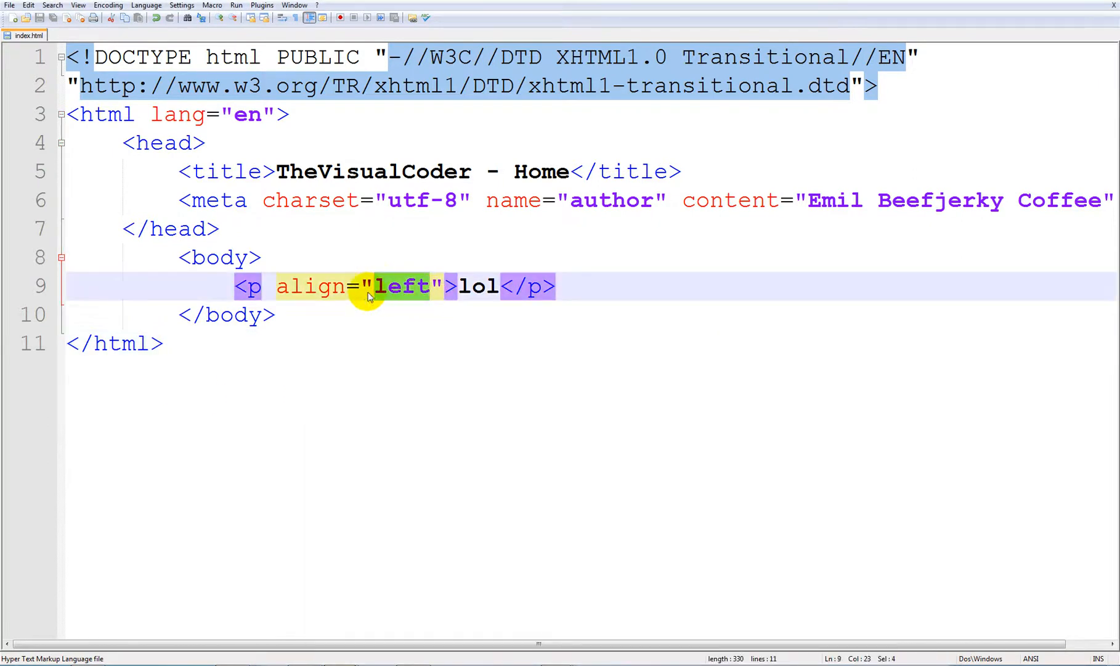
{"action": "type", "text": "center"}
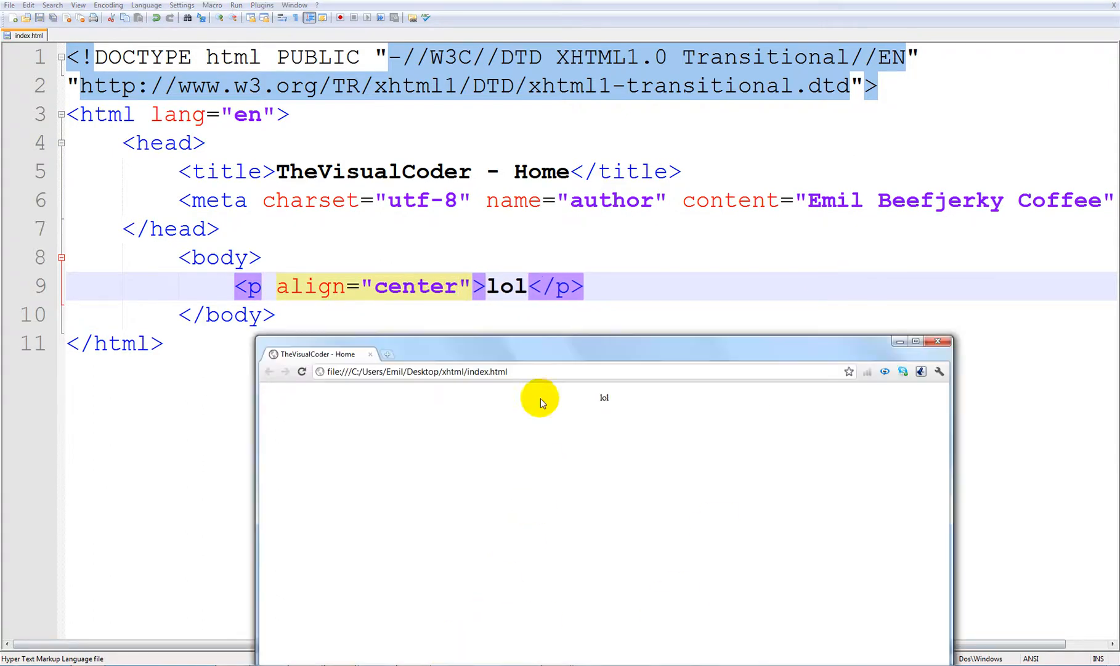
{"action": "double_click", "coordinate": [417, 285]}
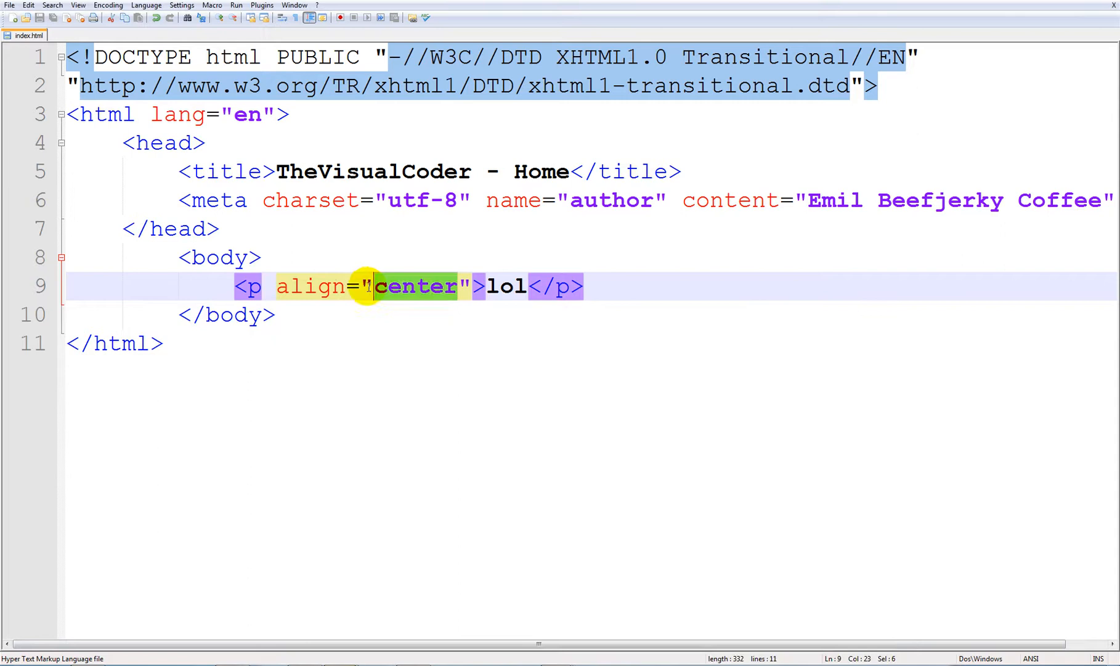
{"action": "type", "text": "bottom"}
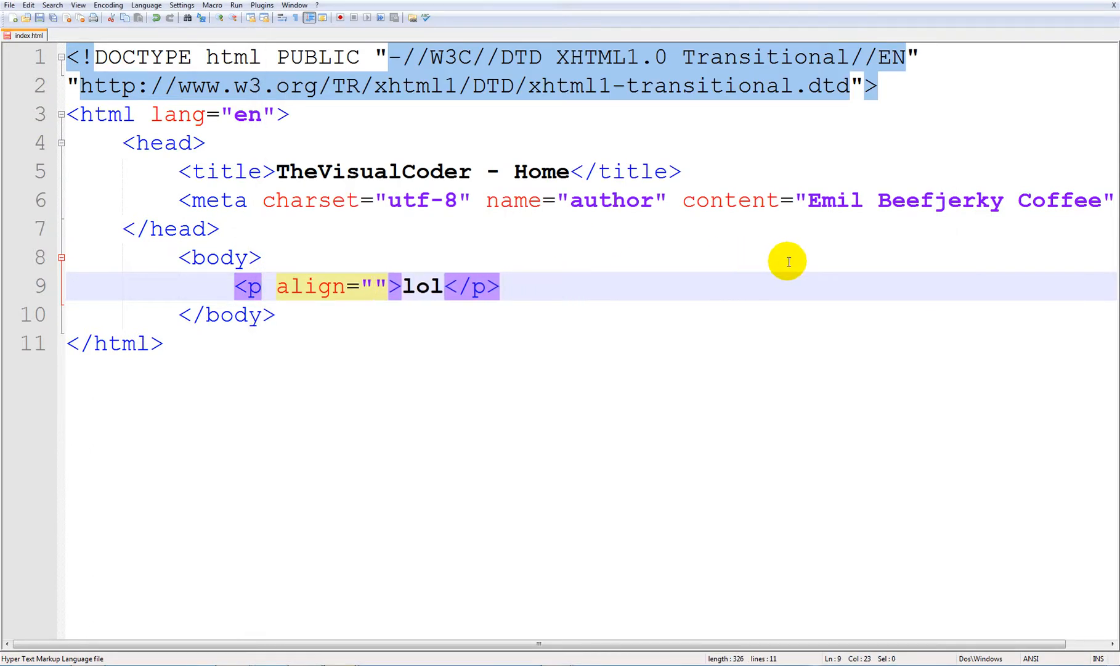
Step: Type trial values left, right, center in the align attribute, then select the paragraph line for deletion
{"action": "type", "text": "left,rigf"}
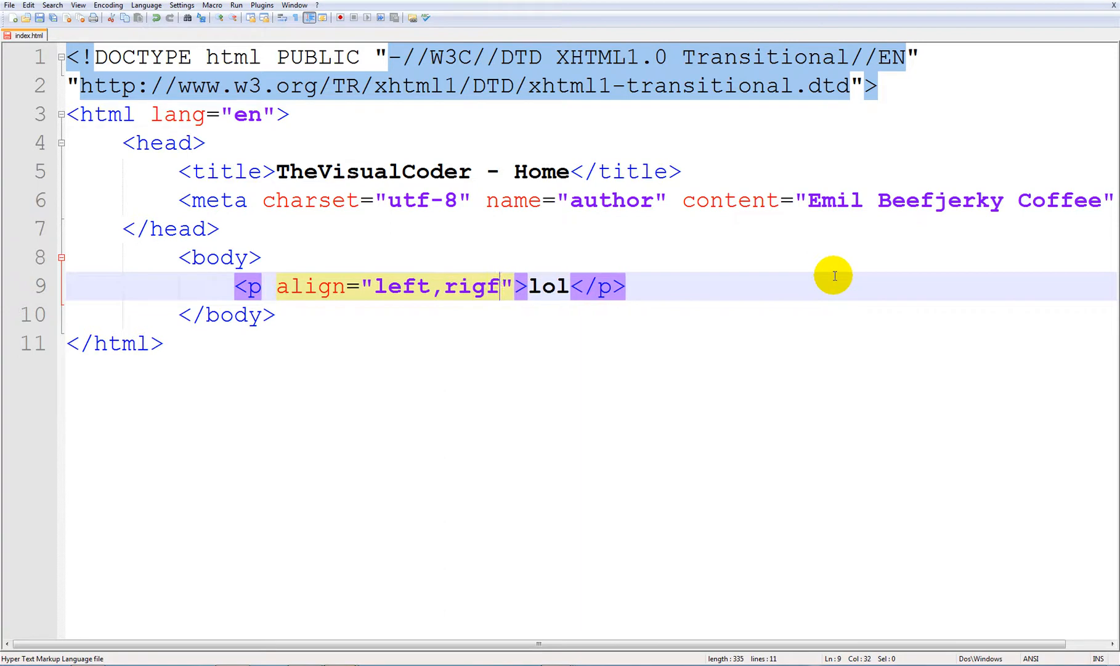
{"action": "key", "text": "Backspace"}
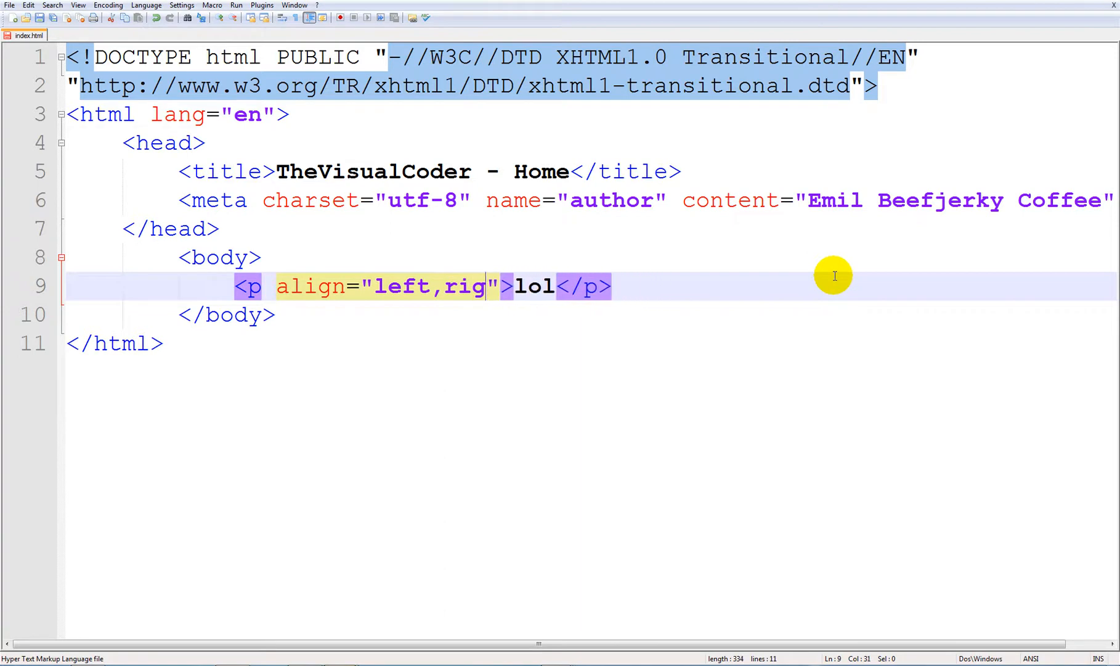
{"action": "type", "text": "ht,center"}
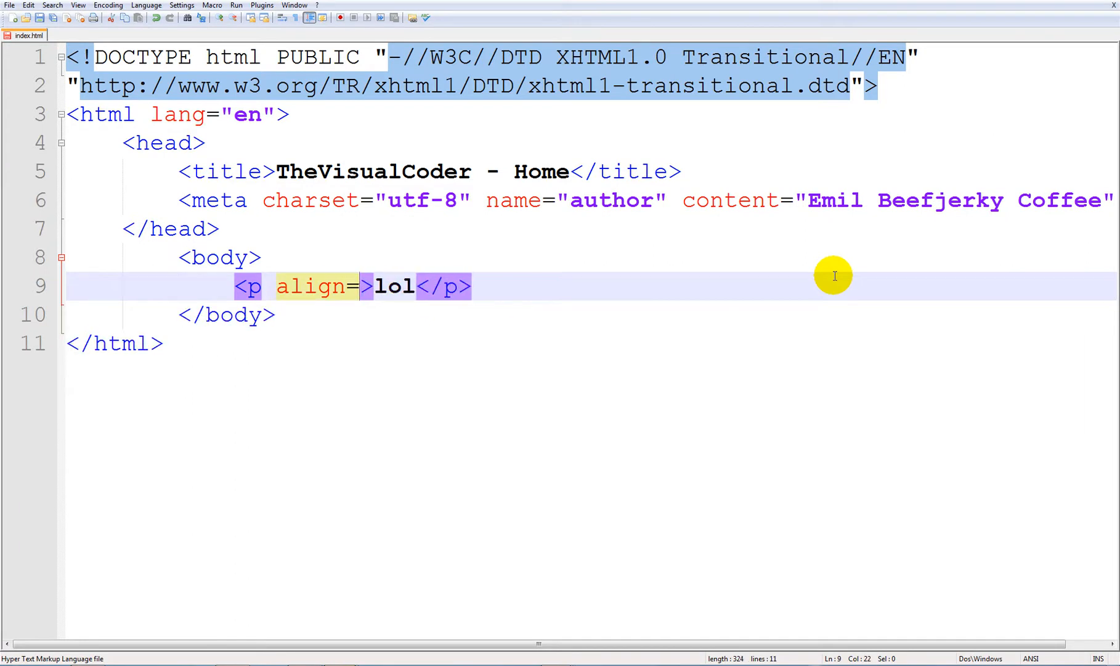
{"action": "left_click", "coordinate": [473, 286]}
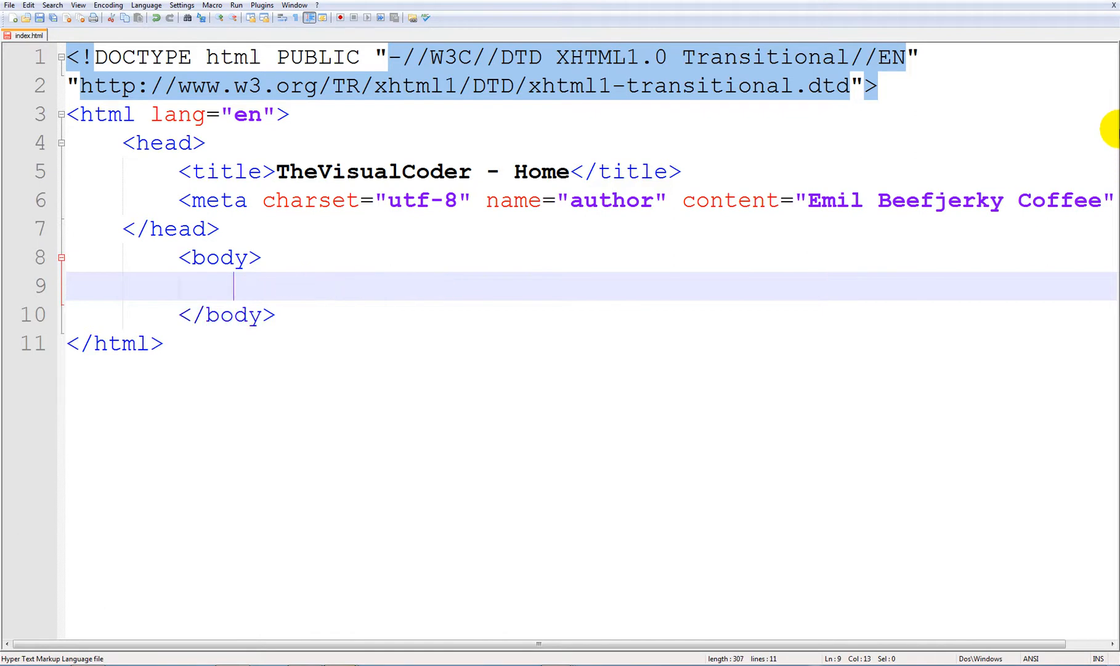
{"action": "type", "text": "<center"}
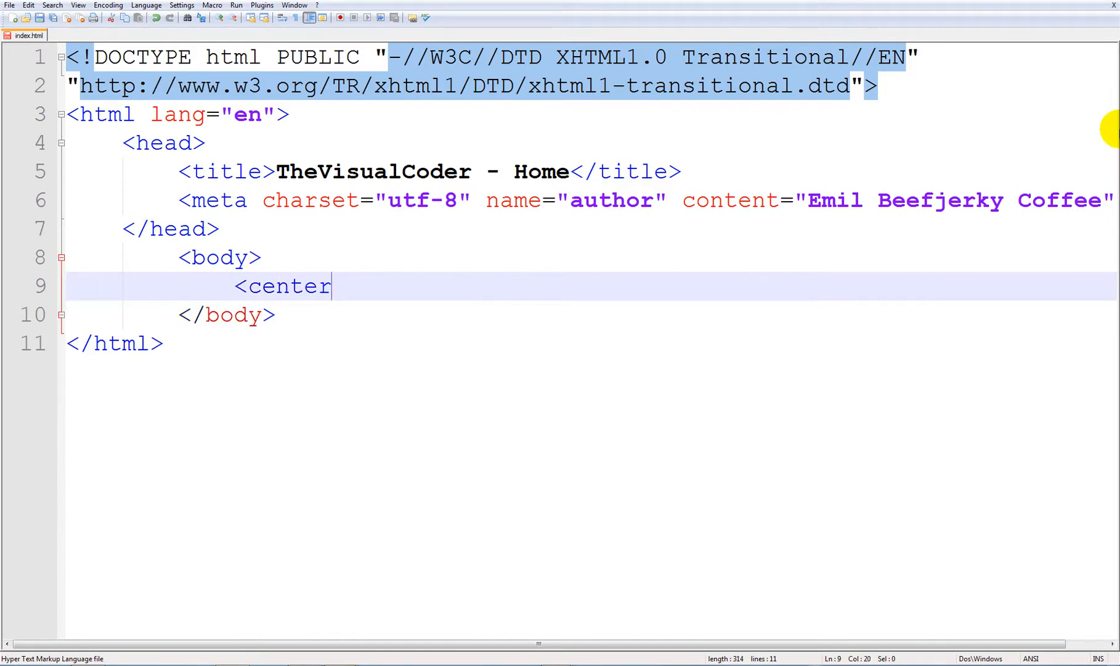
{"action": "key", "text": "BackSpace"}
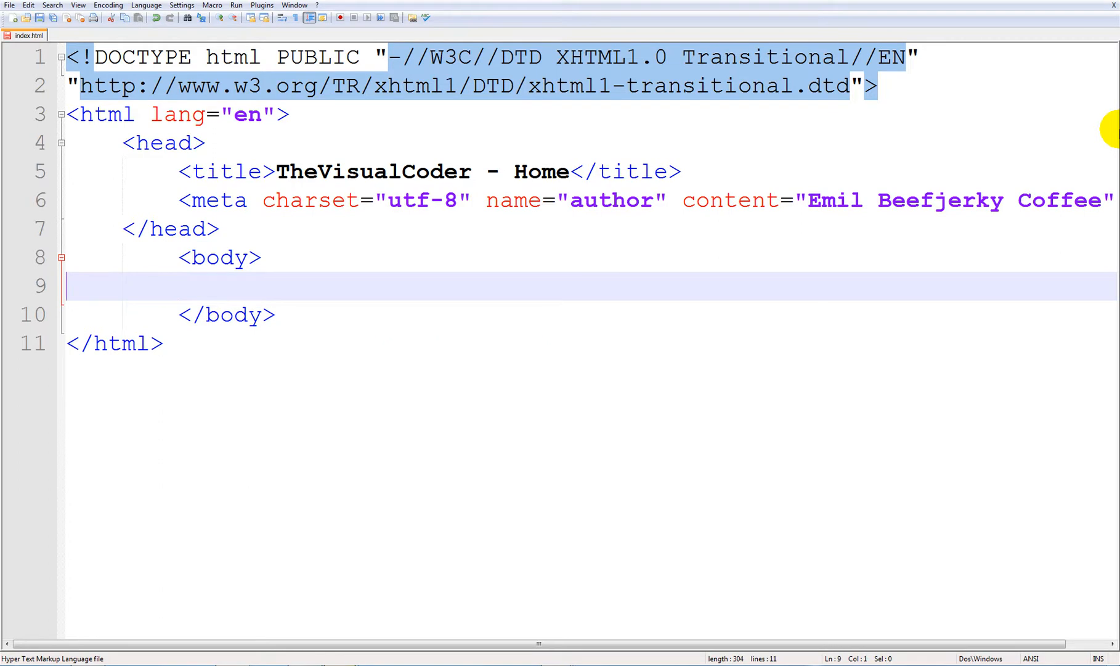
{"action": "mouse_move", "coordinate": [835, 85]}
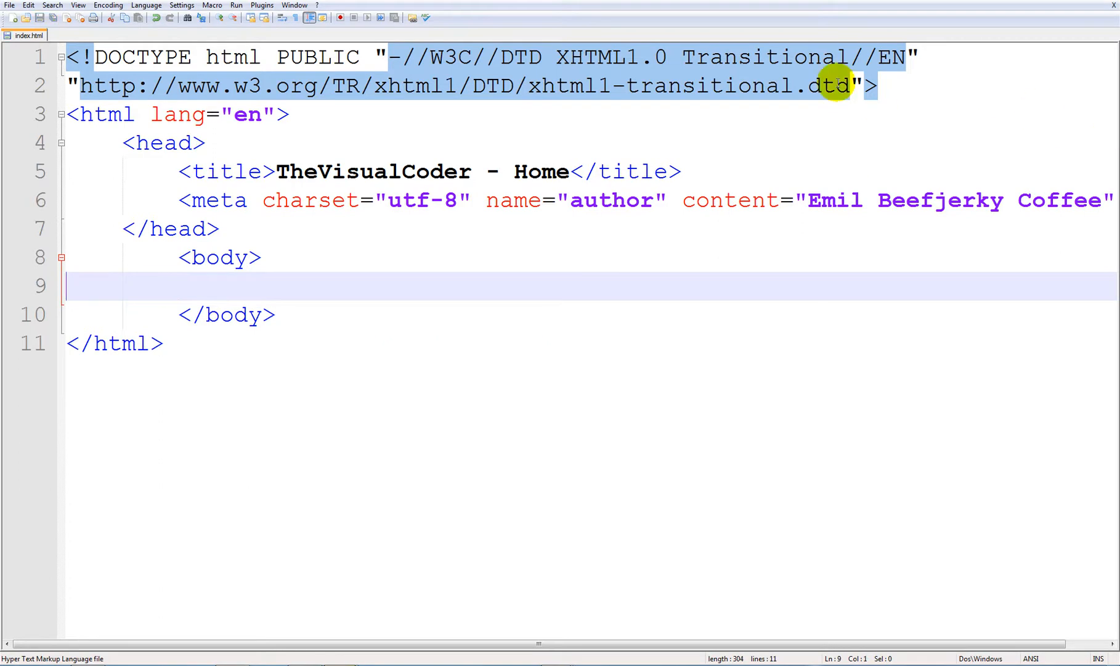
{"action": "mouse_move", "coordinate": [553, 271]}
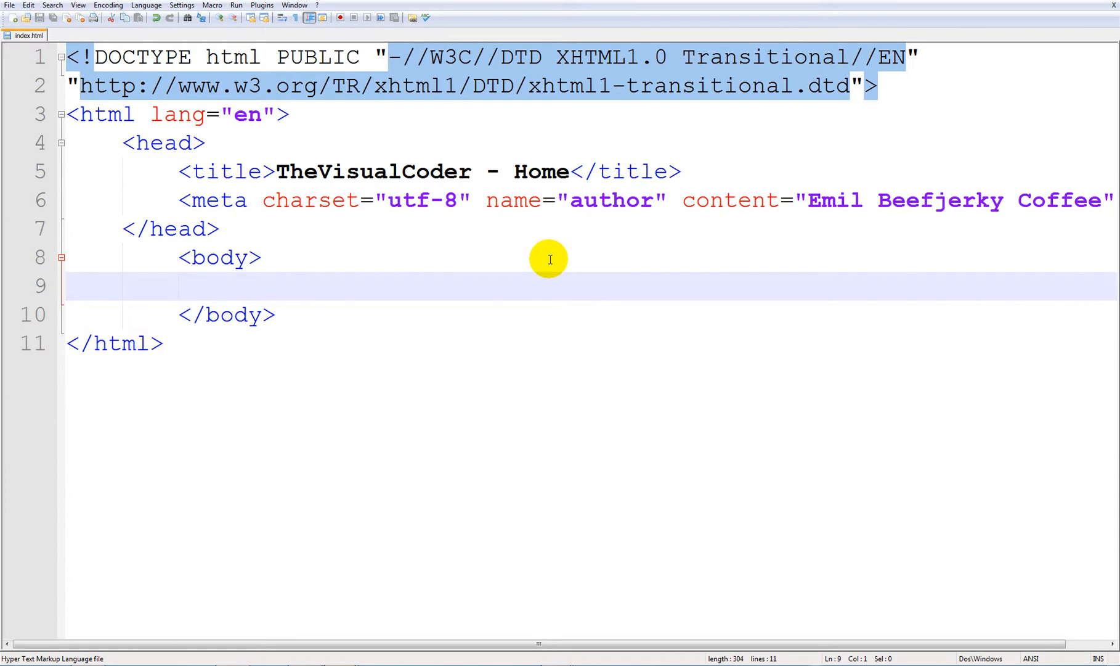
{"action": "mouse_move", "coordinate": [536, 250]}
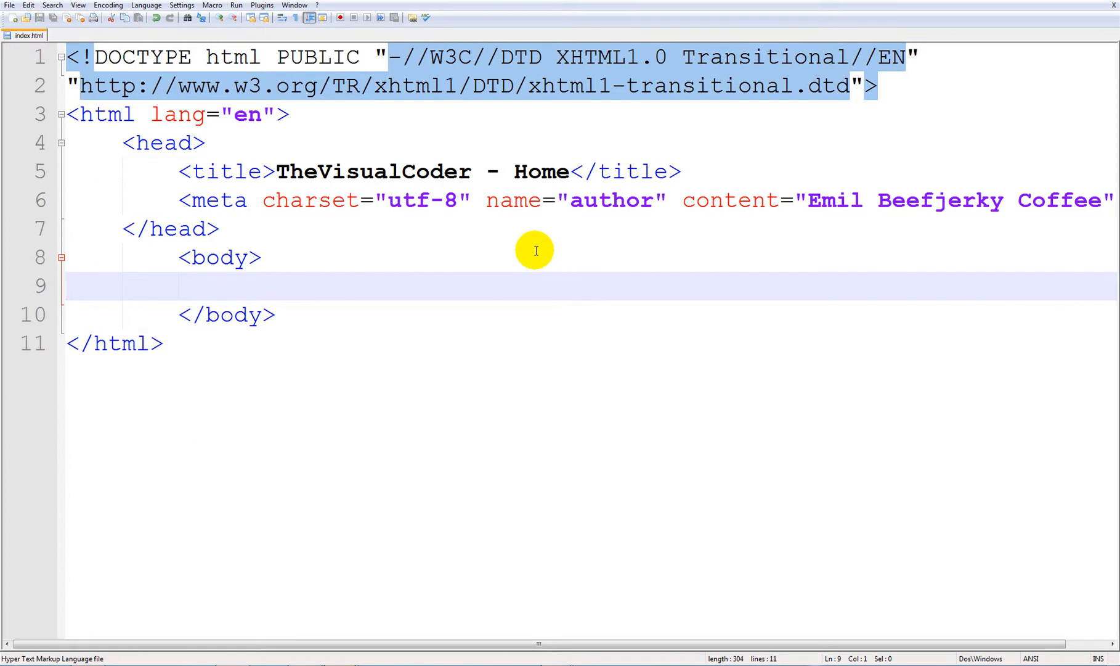
{"action": "mouse_move", "coordinate": [539, 246]}
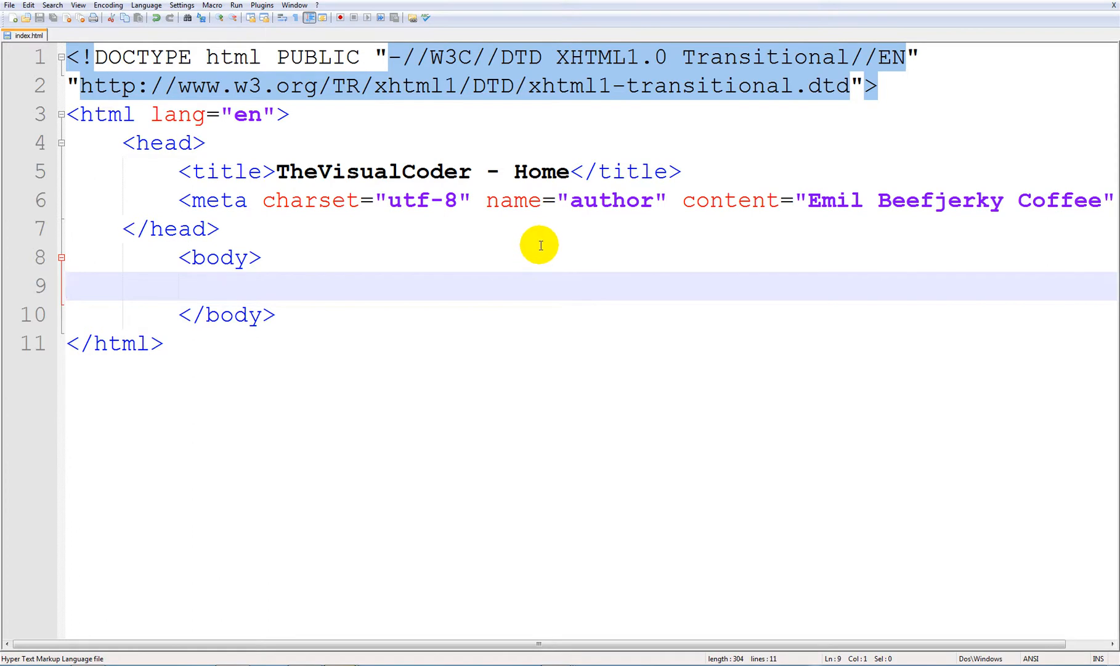